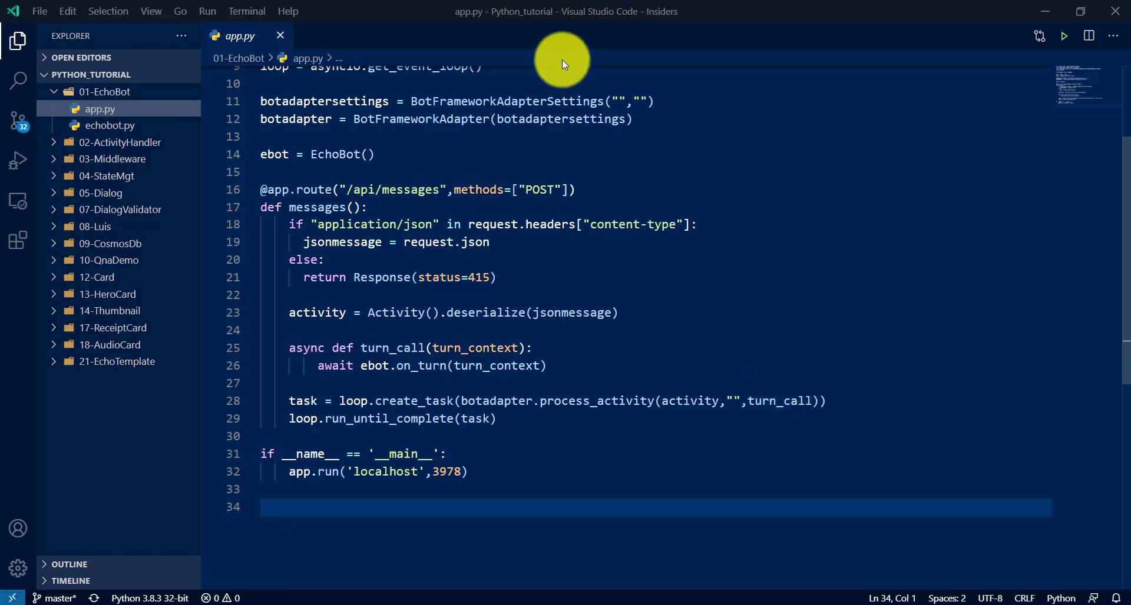
- Create and close an empty untitled file, then select cookiecutter 1.7.2's pip install command on PyPI
{"action": "left_click", "coordinate": [39, 10]}
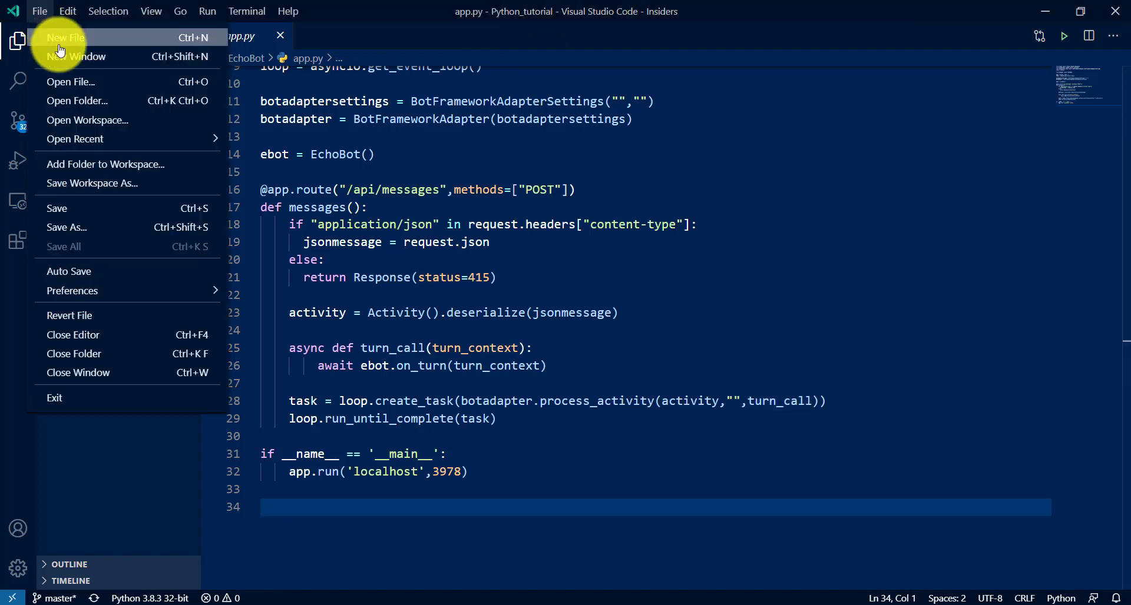
{"action": "mouse_move", "coordinate": [145, 49]}
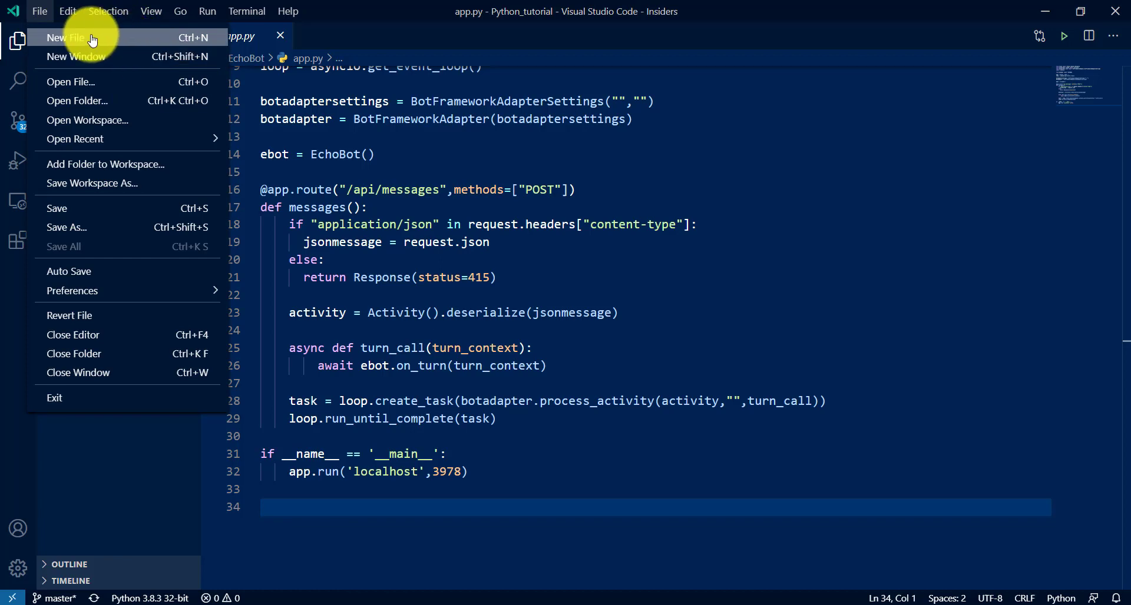
{"action": "left_click", "coordinate": [65, 36]}
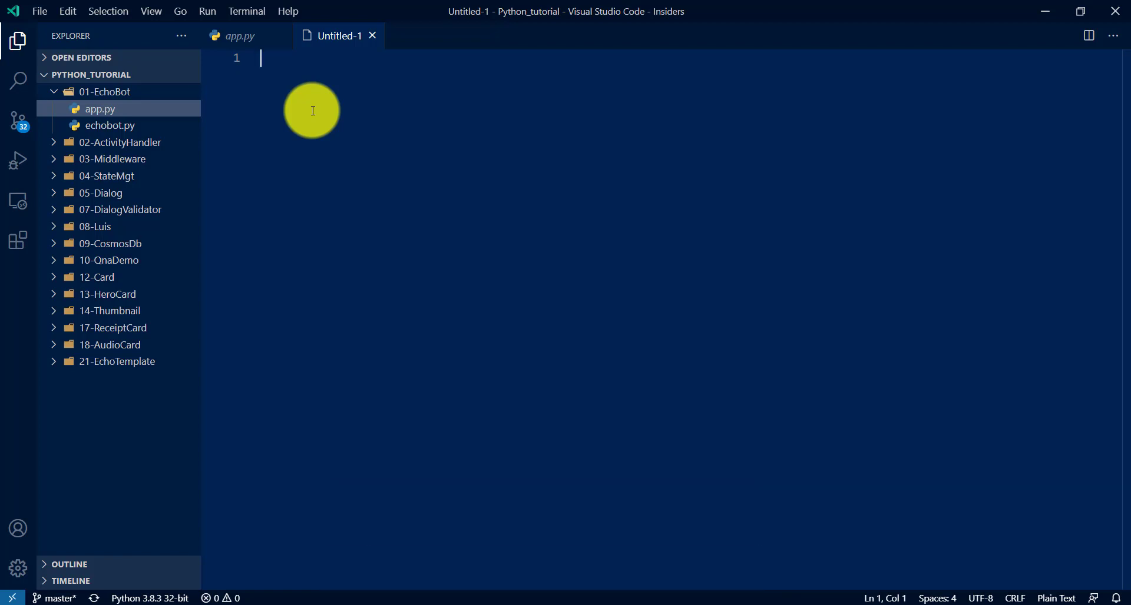
{"action": "mouse_move", "coordinate": [372, 35]}
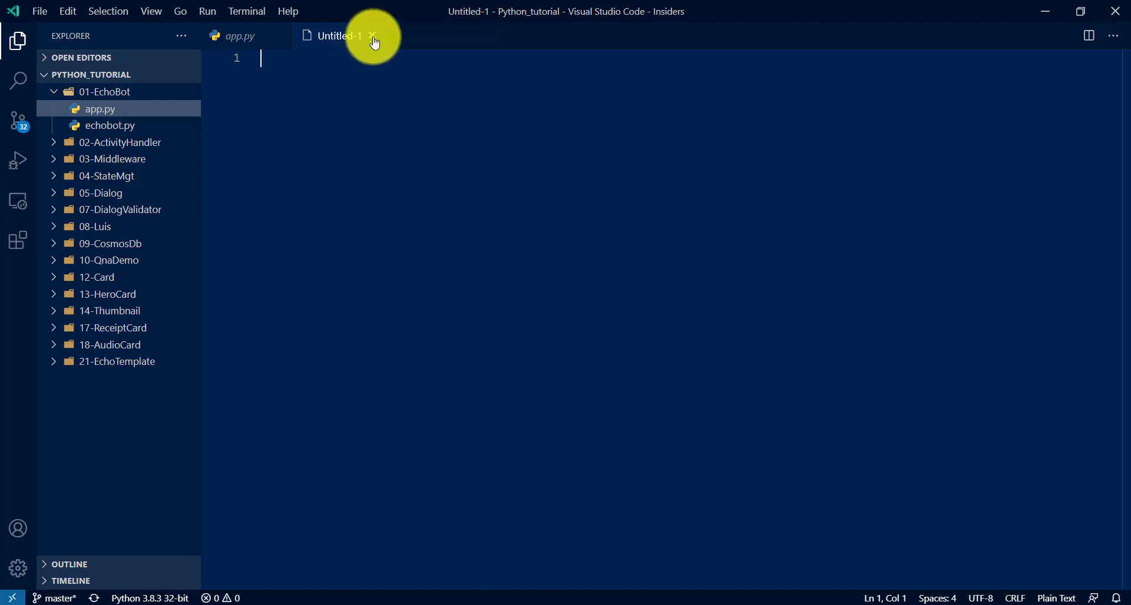
{"action": "left_click", "coordinate": [372, 36]}
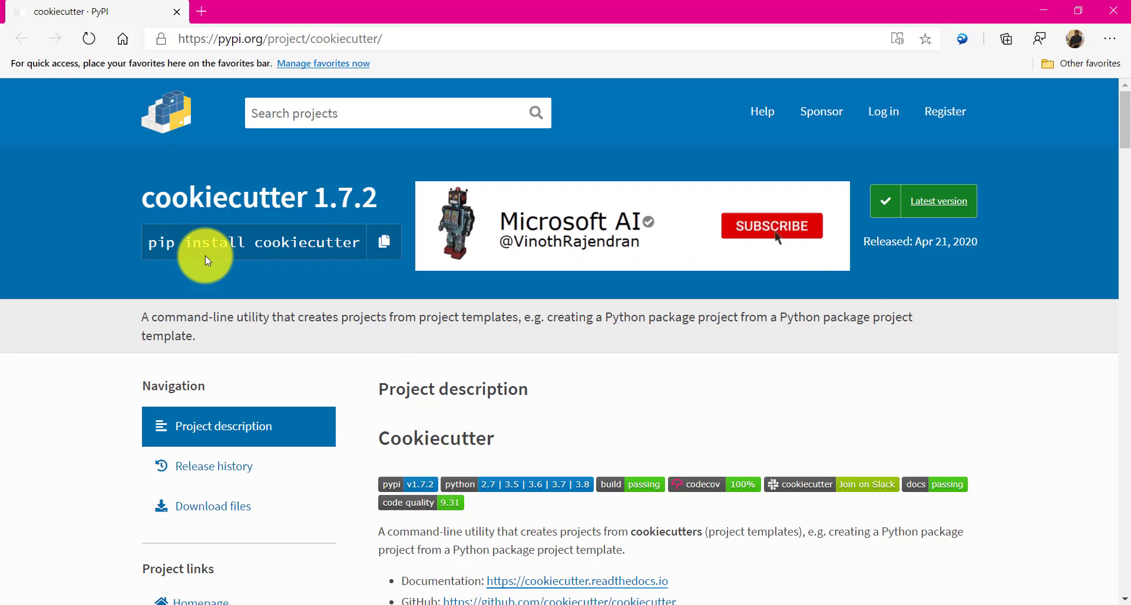
{"action": "left_click", "coordinate": [771, 226]}
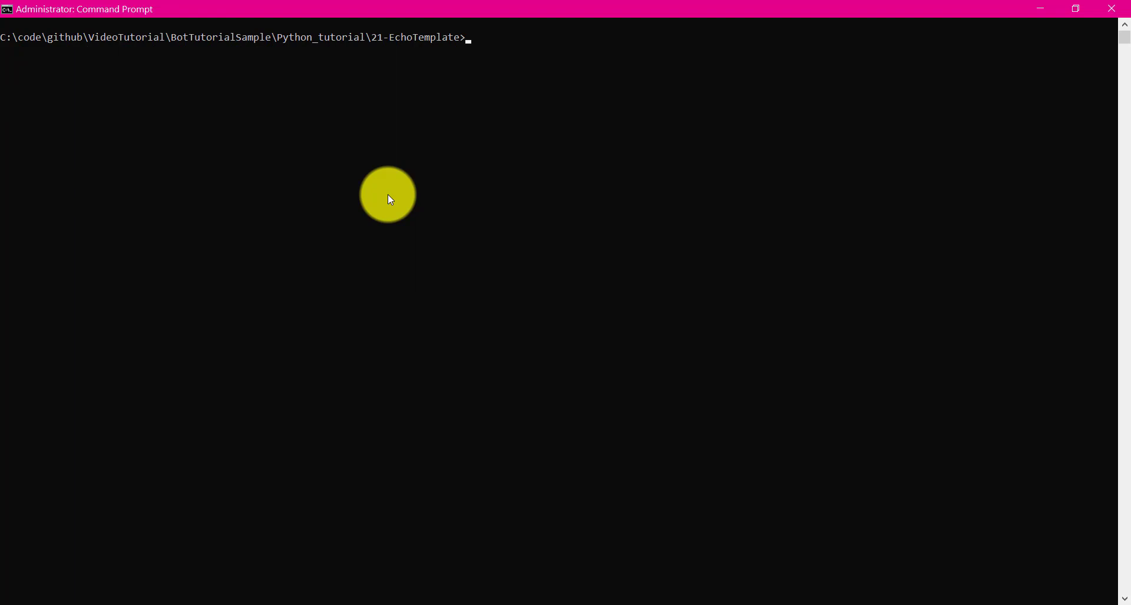
- Run python -m cookiecutter with the botbuilder echo.zip template, entering an Echo bot name and example description
{"action": "type", "text": "python"}
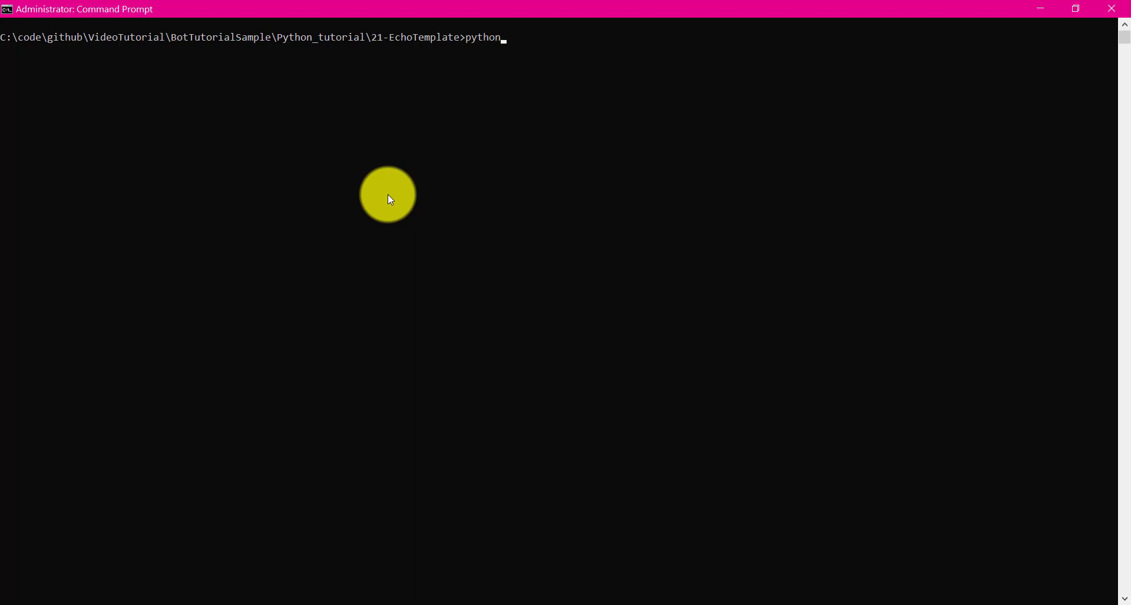
{"action": "type", "text": "-m"}
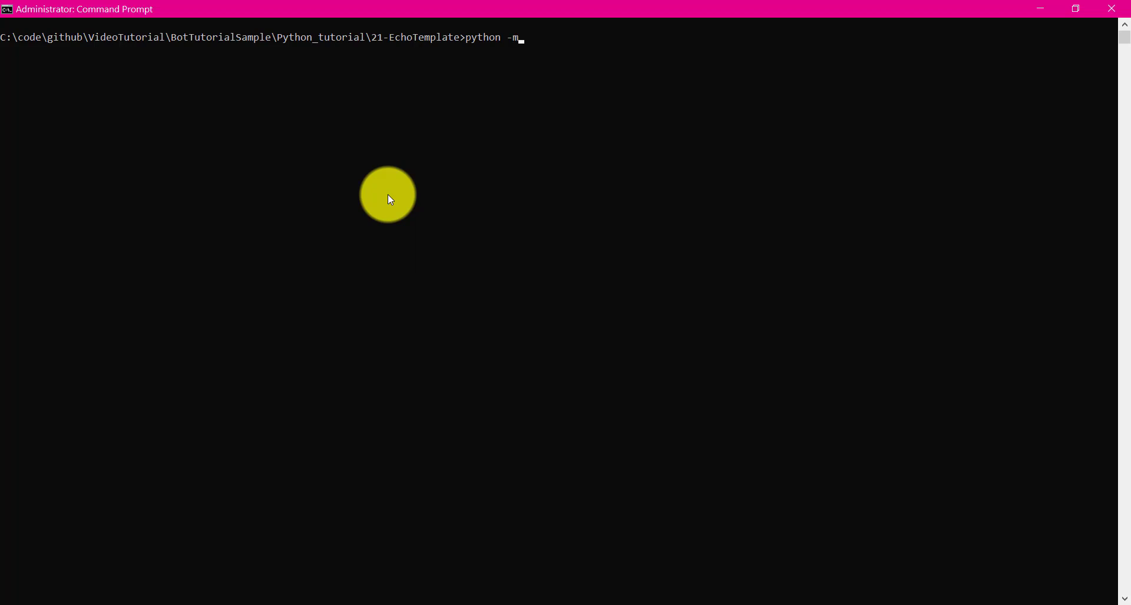
{"action": "type", "text": "cookiecutter https://github.com/microsoft/botbuilder-python/releases/download/Templates/echo.zip"}
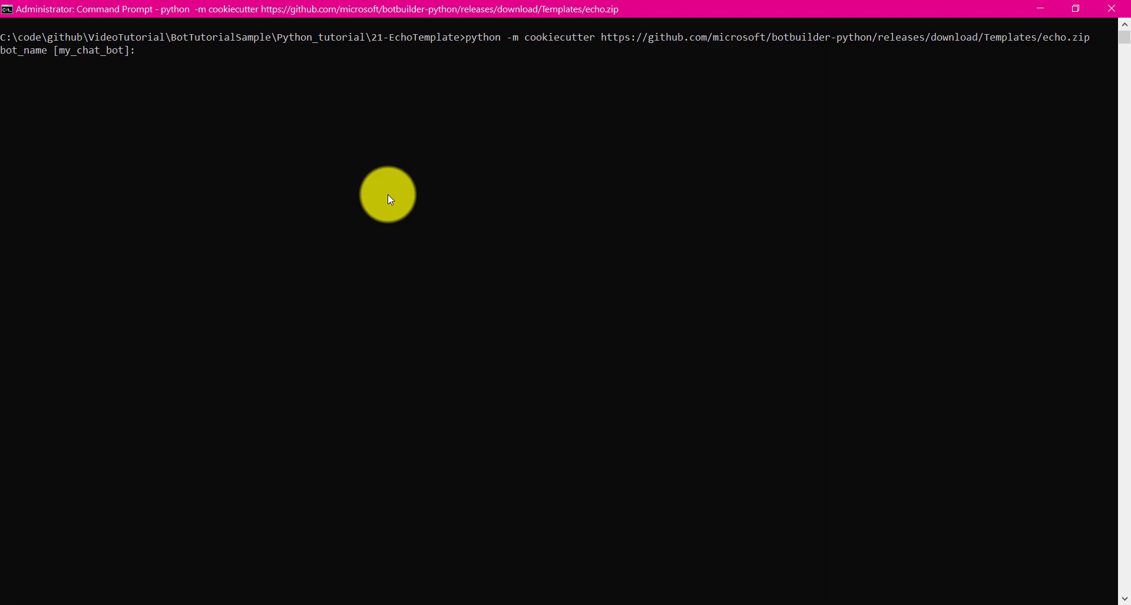
{"action": "type", "text": "EchoBot"}
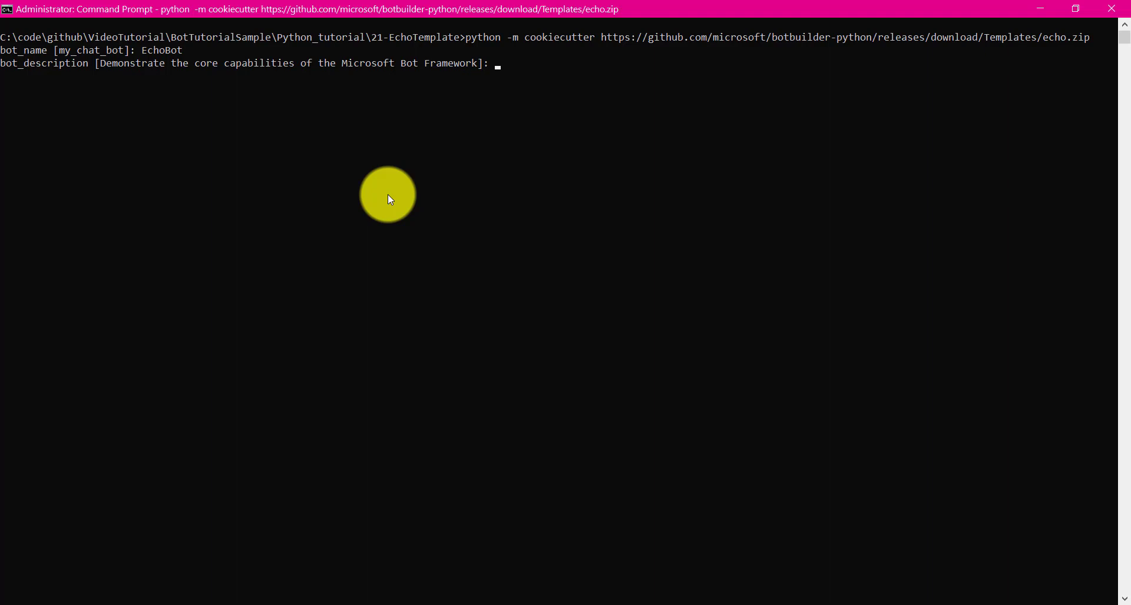
{"action": "type", "text": "Example oif"}
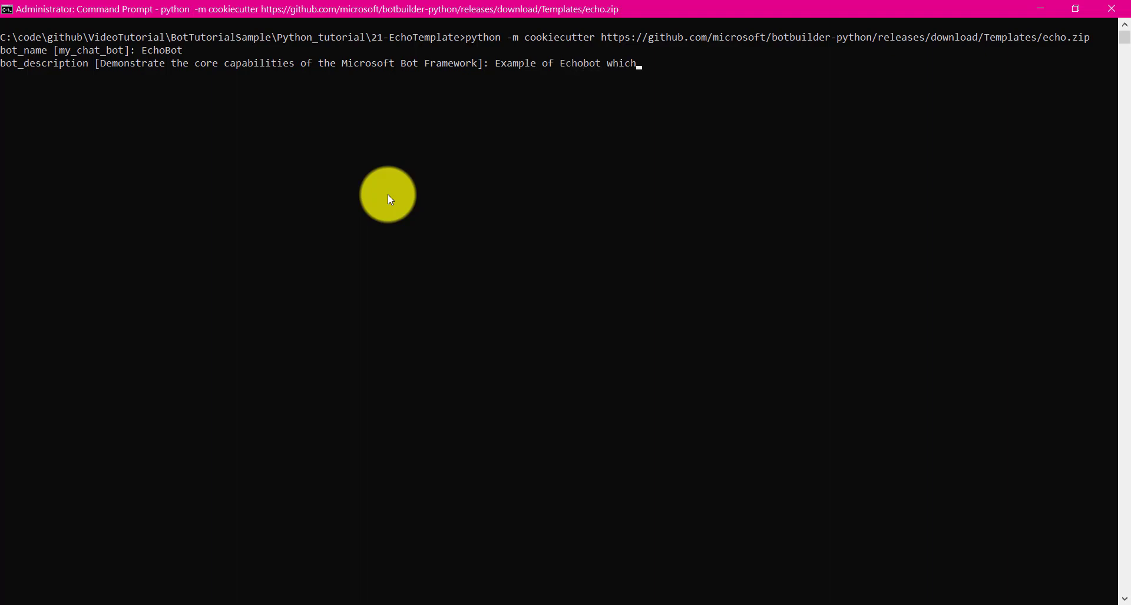
{"action": "key", "text": "Backspace"}
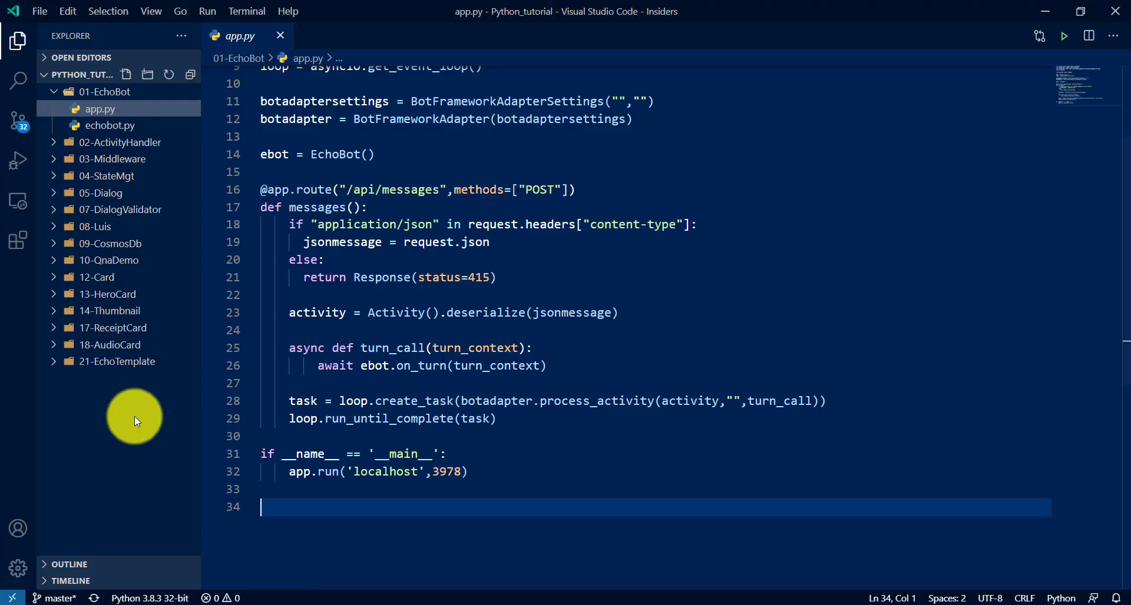
- Show the 21-EchoTemplate files and open app.py, scrolling to the web.run_app startup block
{"action": "left_click", "coordinate": [116, 361]}
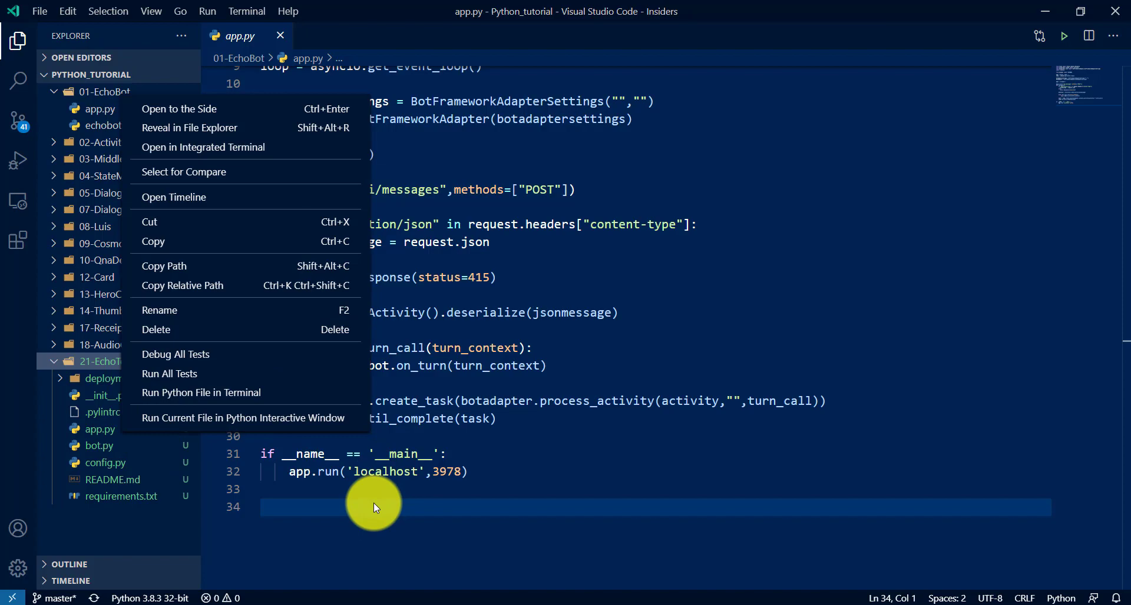
{"action": "left_click", "coordinate": [97, 429]}
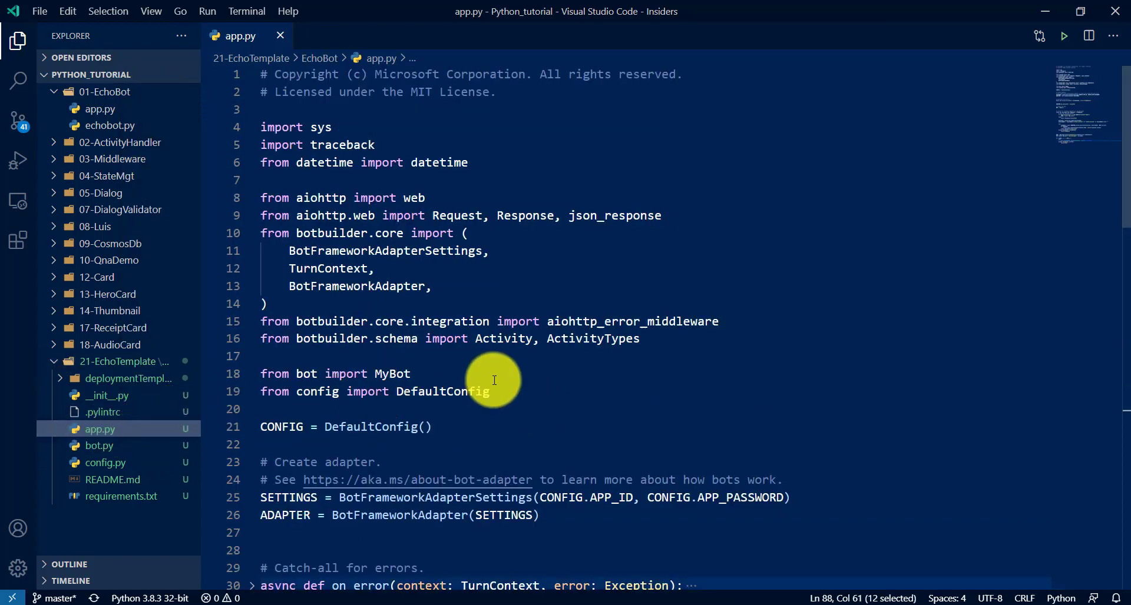
{"action": "scroll", "scroll_direction": "down", "scroll_amount": 3}
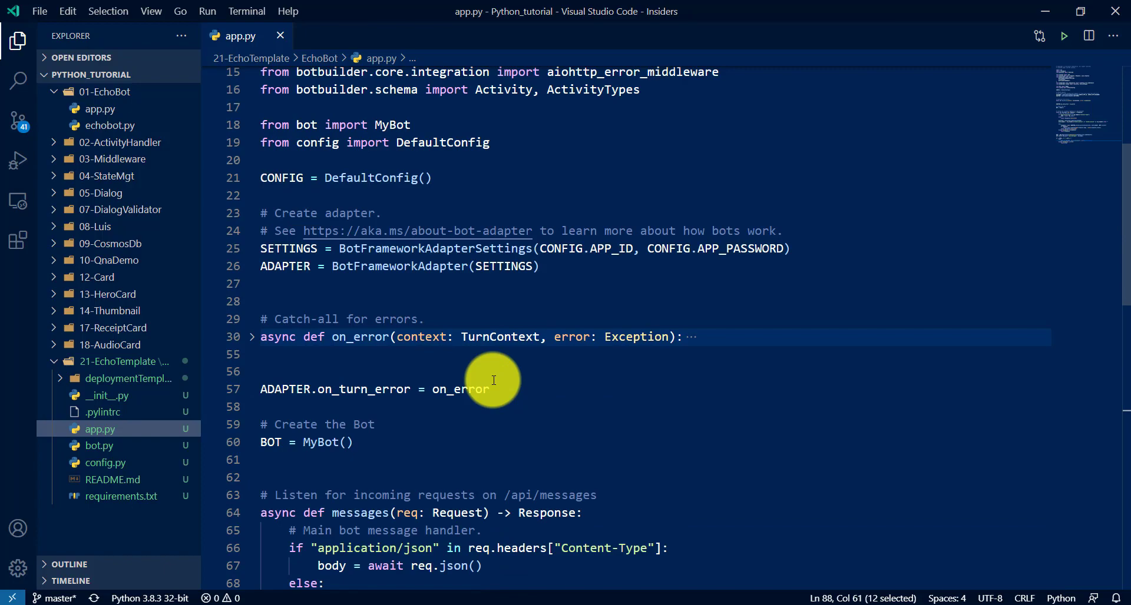
{"action": "scroll", "scroll_direction": "down", "scroll_amount": 3}
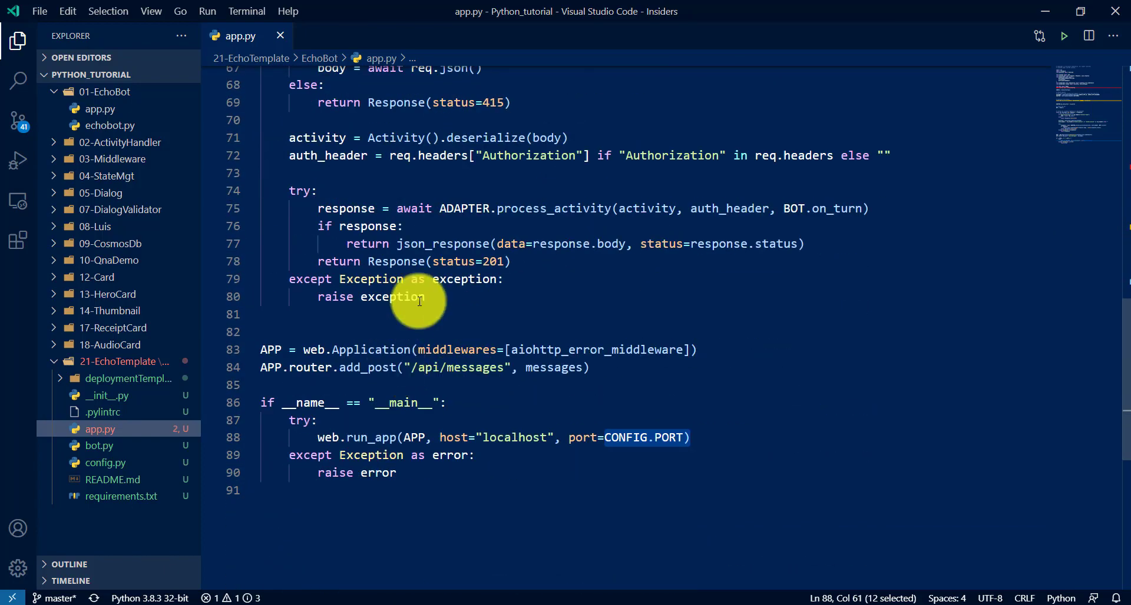
{"action": "mouse_move", "coordinate": [348, 338]}
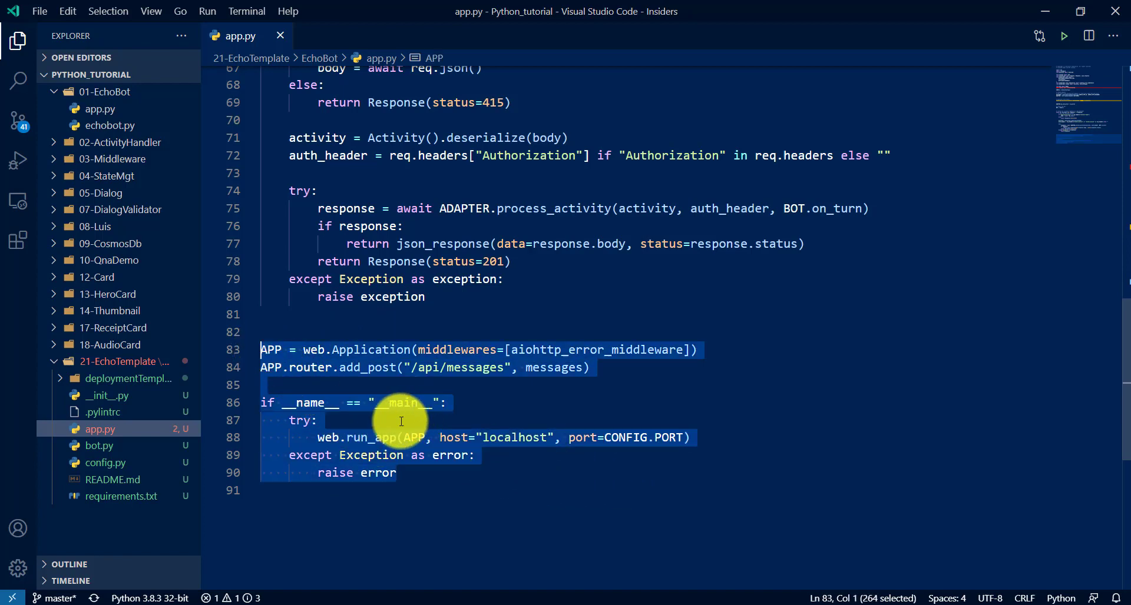
{"action": "mouse_move", "coordinate": [367, 357]}
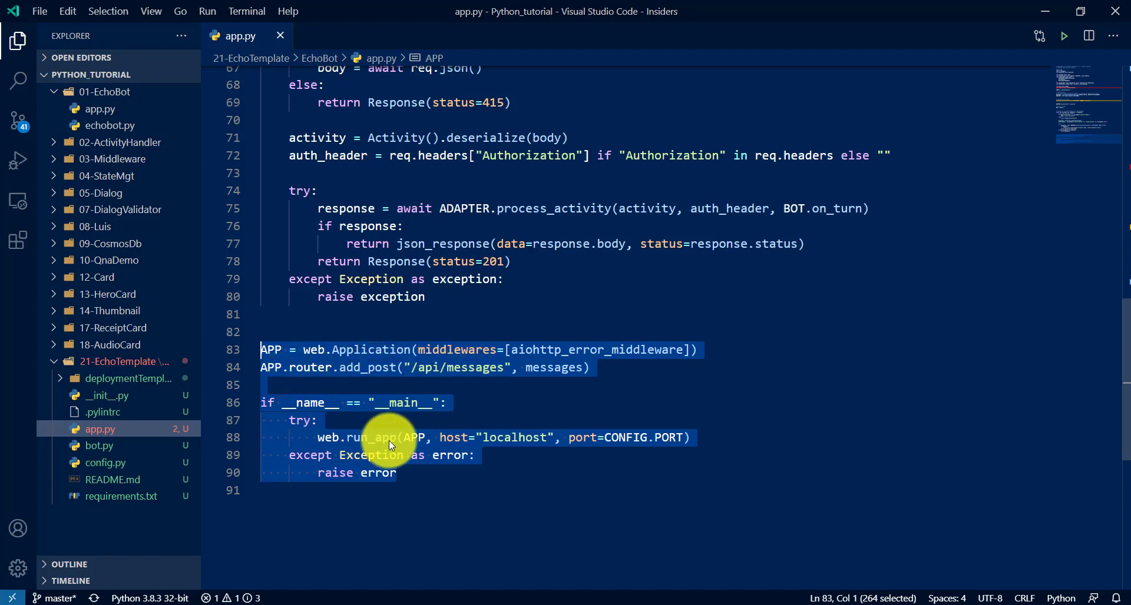
{"action": "mouse_move", "coordinate": [568, 443]}
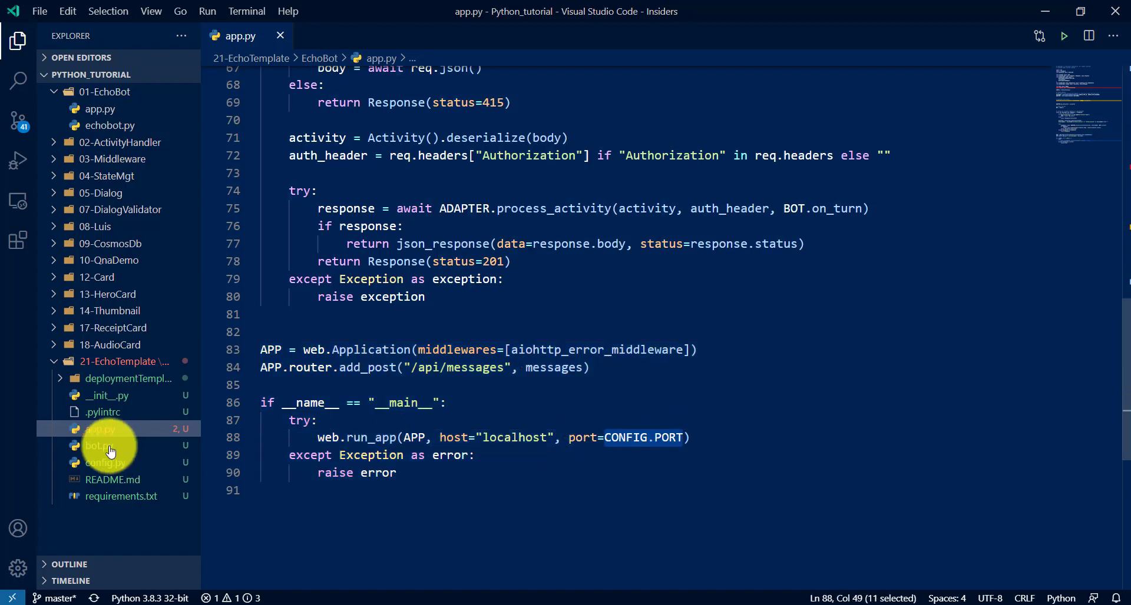
- Check the PORT setting in config.py, then review app.py's adapter and on_error handler
{"action": "left_click", "coordinate": [105, 463]}
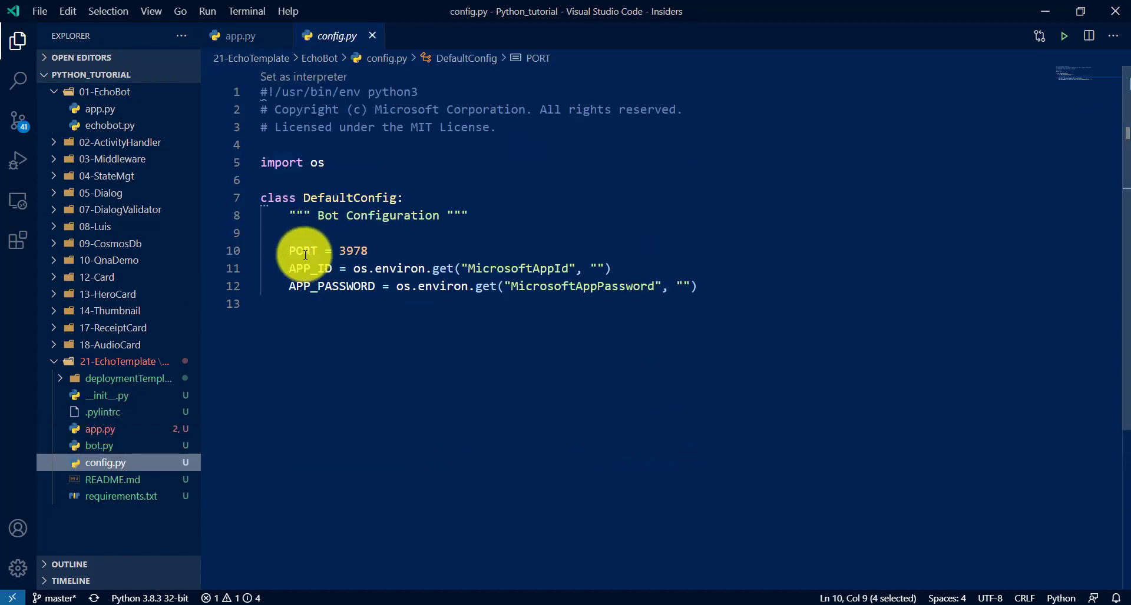
{"action": "double_click", "coordinate": [331, 286]}
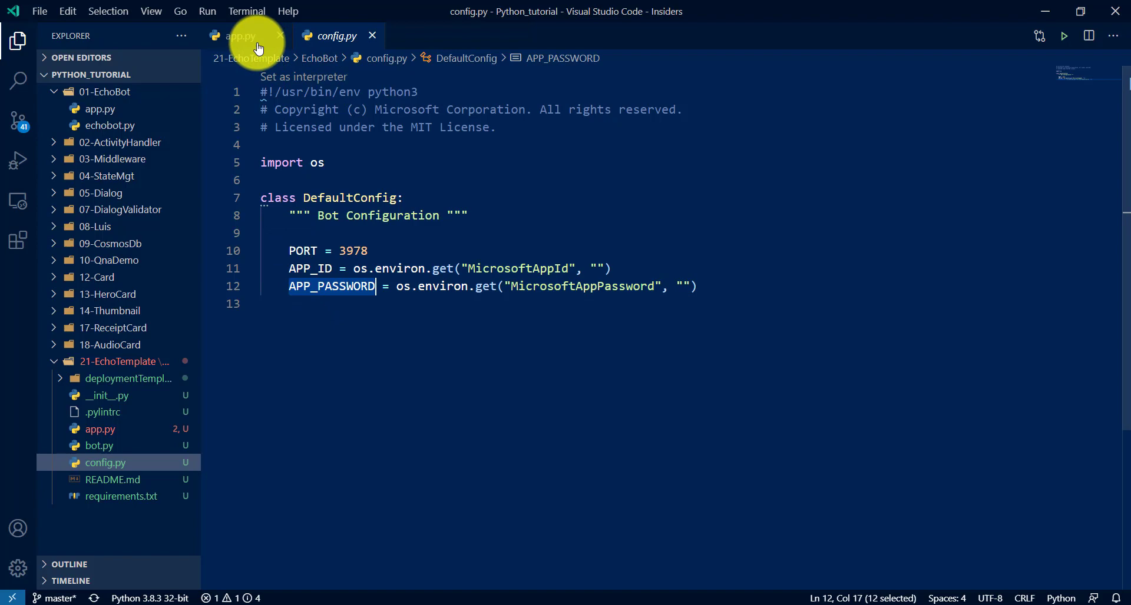
{"action": "left_click", "coordinate": [240, 35]}
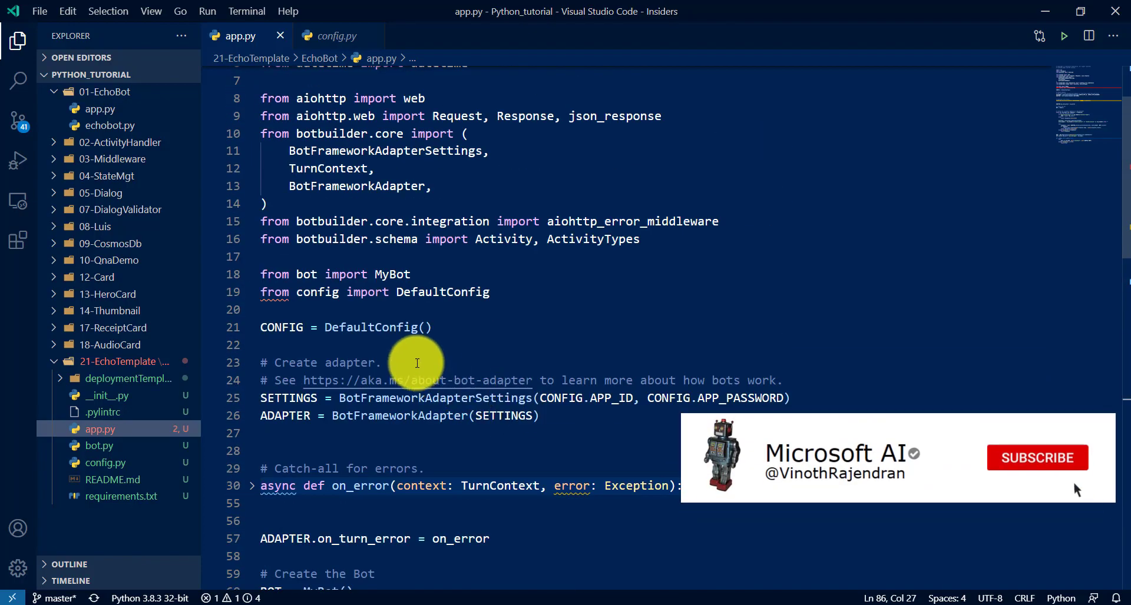
{"action": "scroll", "scroll_direction": "down", "scroll_amount": 3}
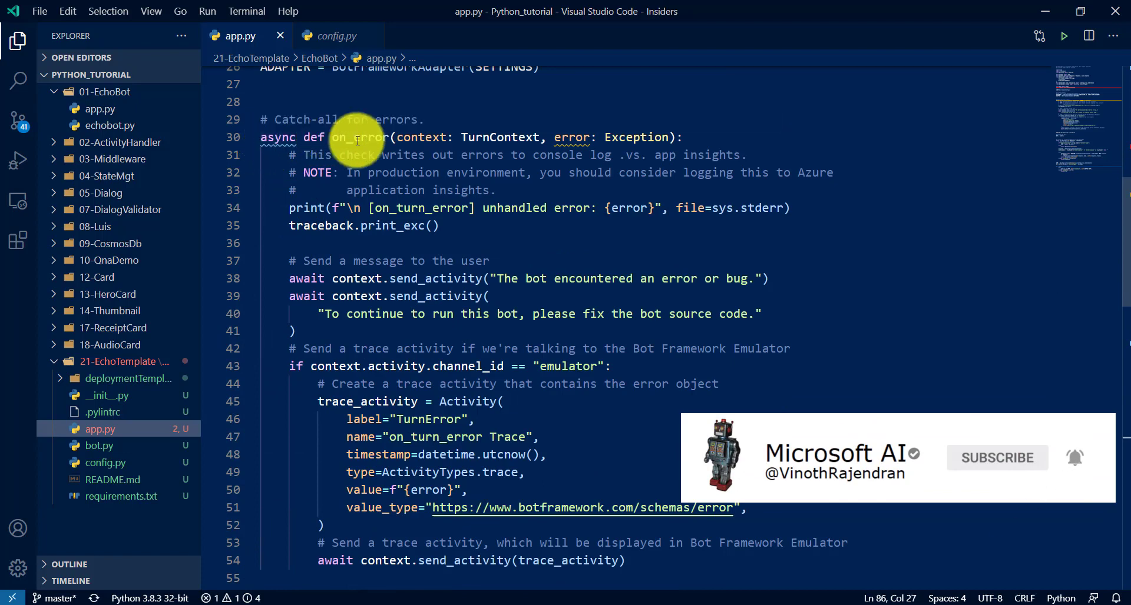
{"action": "double_click", "coordinate": [359, 137]}
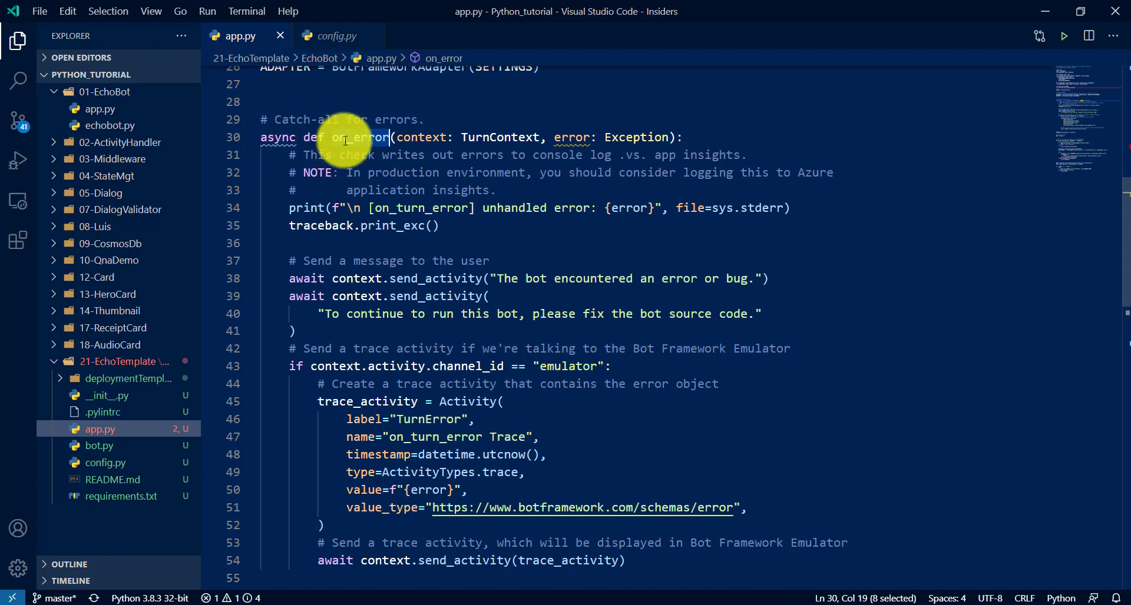
{"action": "mouse_move", "coordinate": [400, 307]}
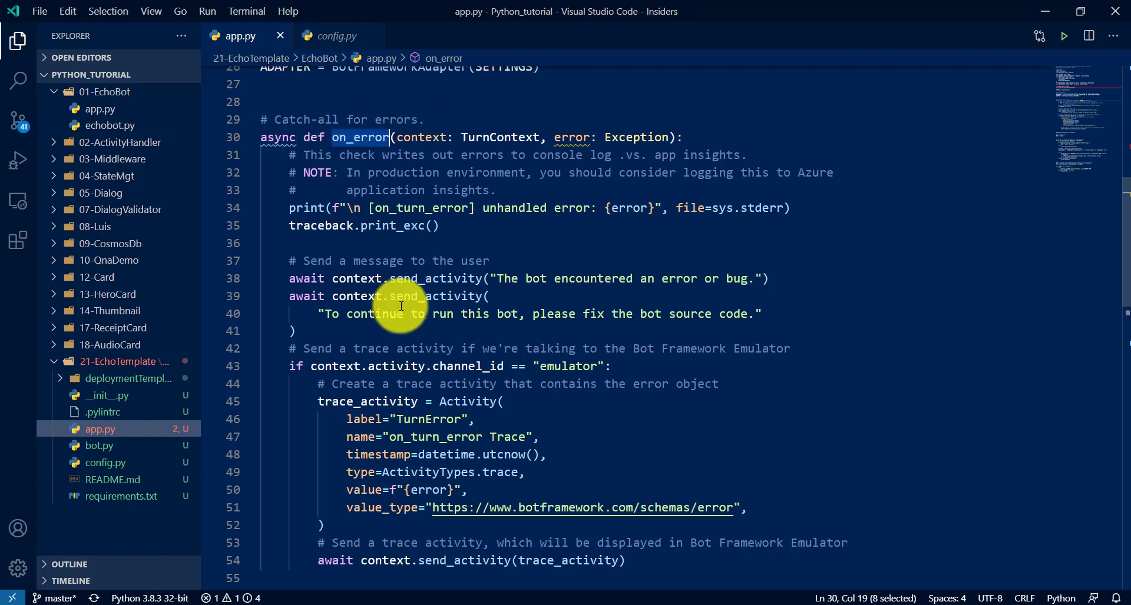
{"action": "scroll", "scroll_direction": "down", "scroll_amount": 3}
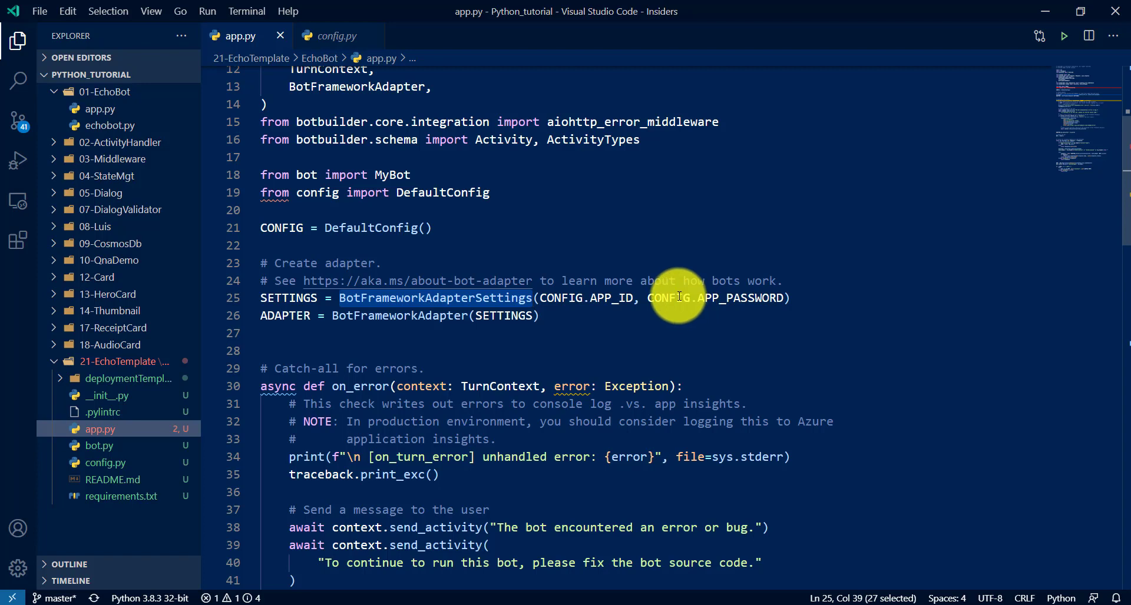
{"action": "mouse_move", "coordinate": [544, 297]}
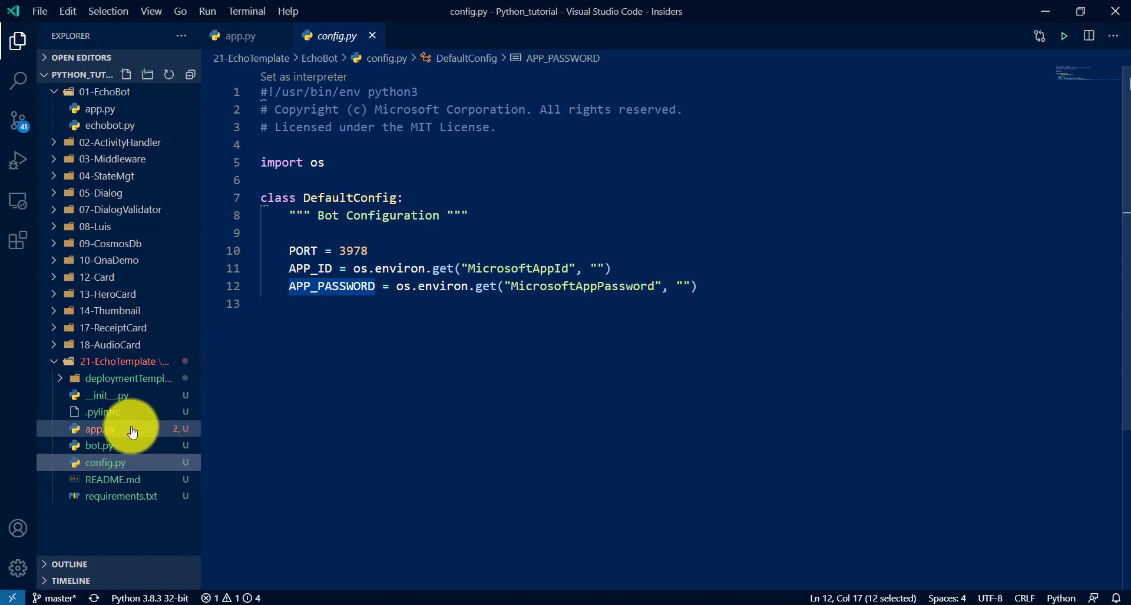
{"action": "left_click", "coordinate": [240, 36]}
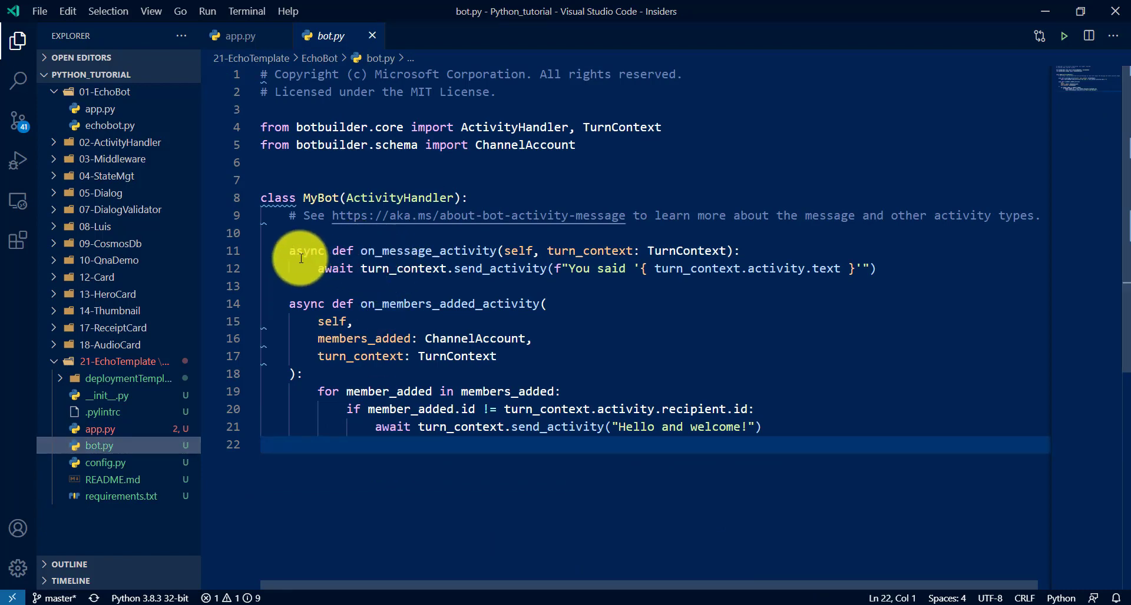
- Highlight the 'Hello and welcome!' greeting in bot.py and return to app.py
{"action": "left_click_drag", "start_coordinate": [289, 251], "coordinate": [875, 268]}
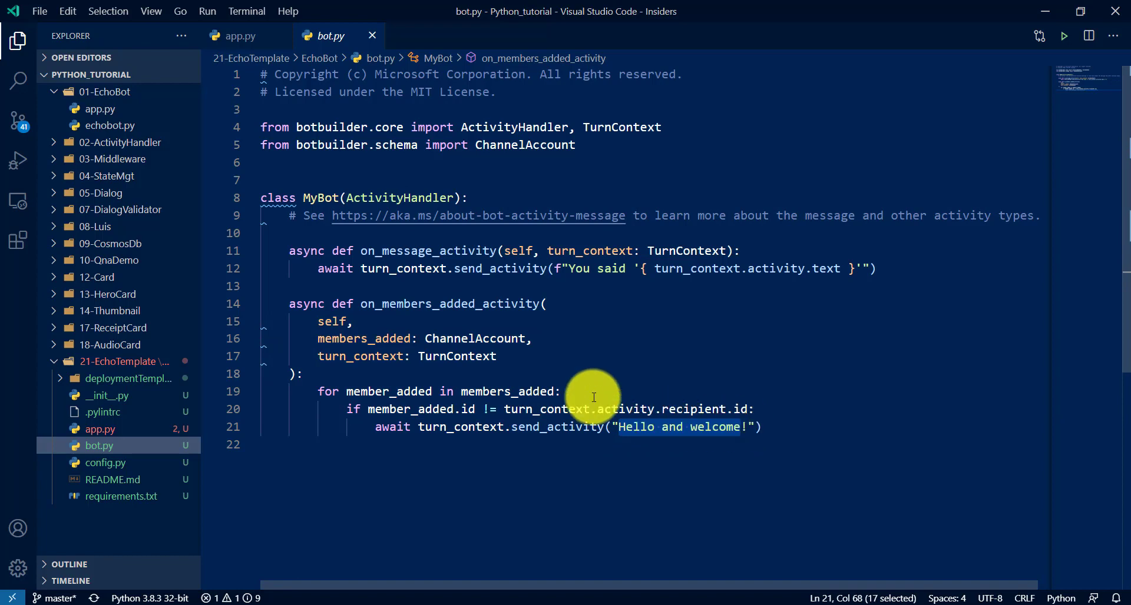
{"action": "left_click", "coordinate": [240, 36]}
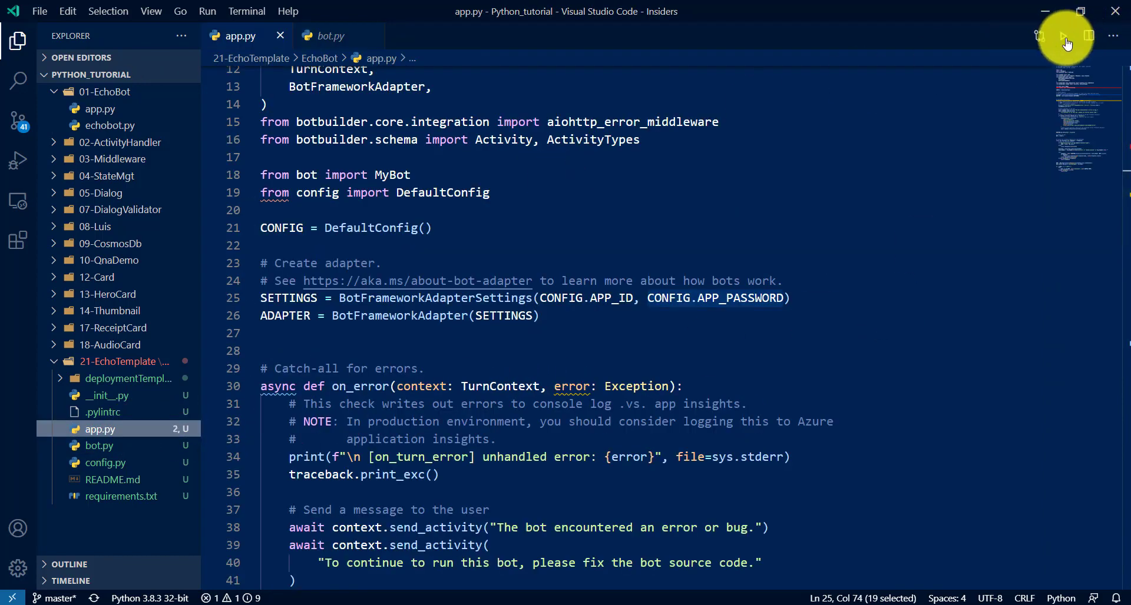
- Run app.py with Run Python File so the bot serves on localhost:3978
{"action": "left_click", "coordinate": [1063, 36]}
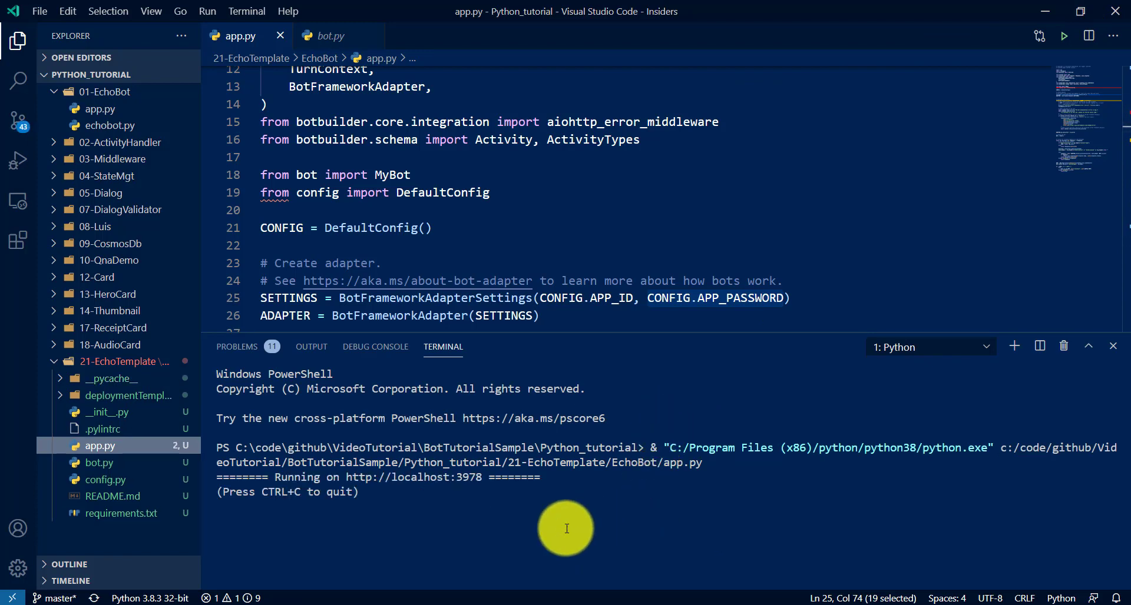
{"action": "mouse_move", "coordinate": [220, 492]}
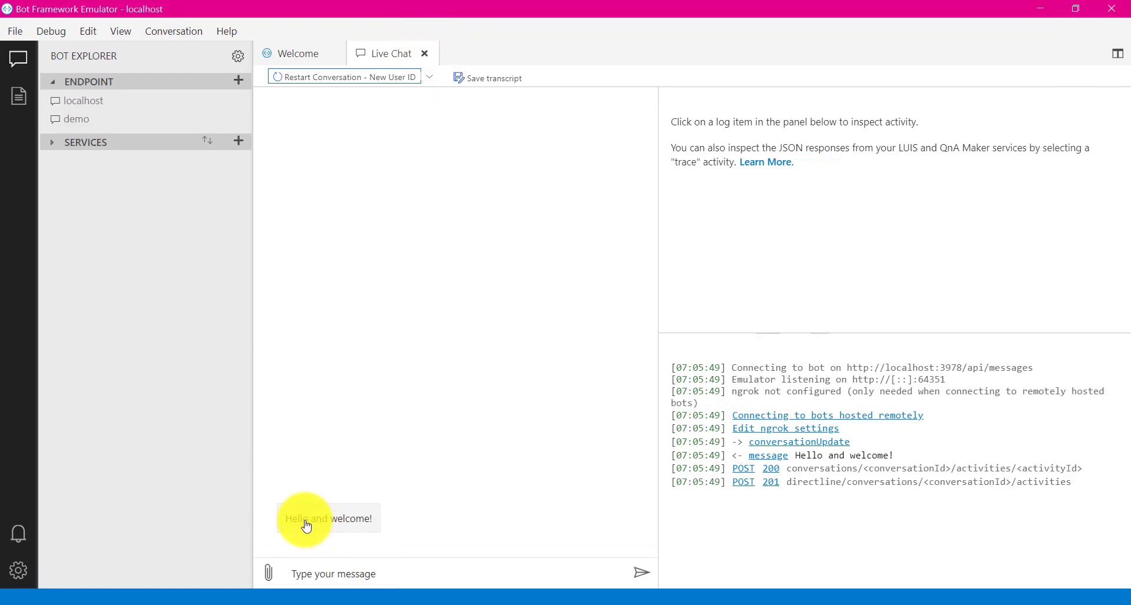
- Type the test message 'hello am new' in the Emulator's Live Chat box
{"action": "left_click", "coordinate": [343, 77]}
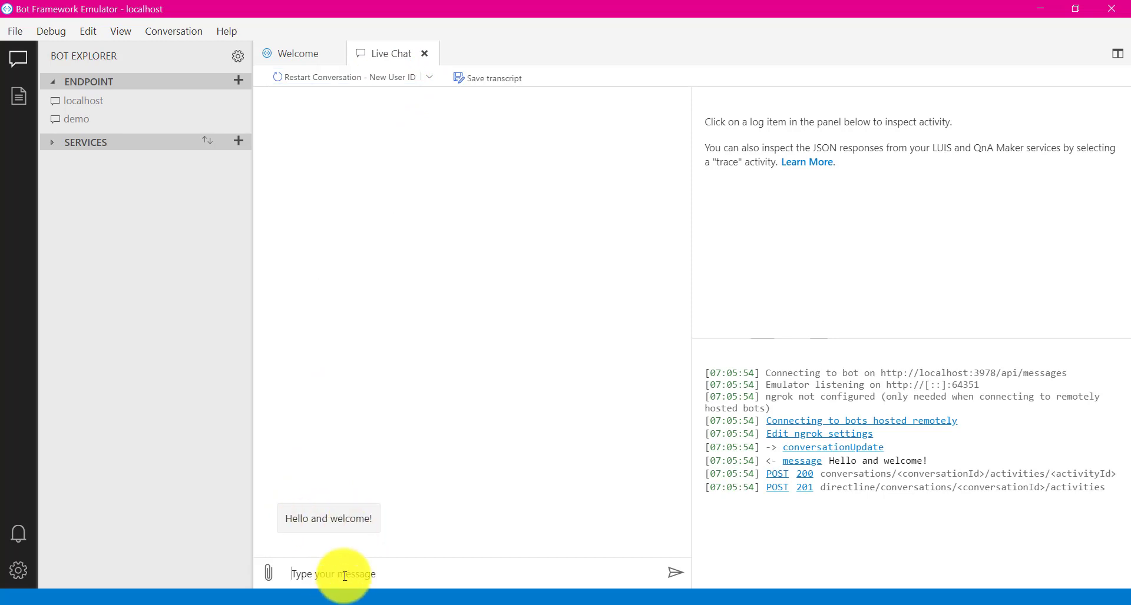
{"action": "type", "text": "hello am"}
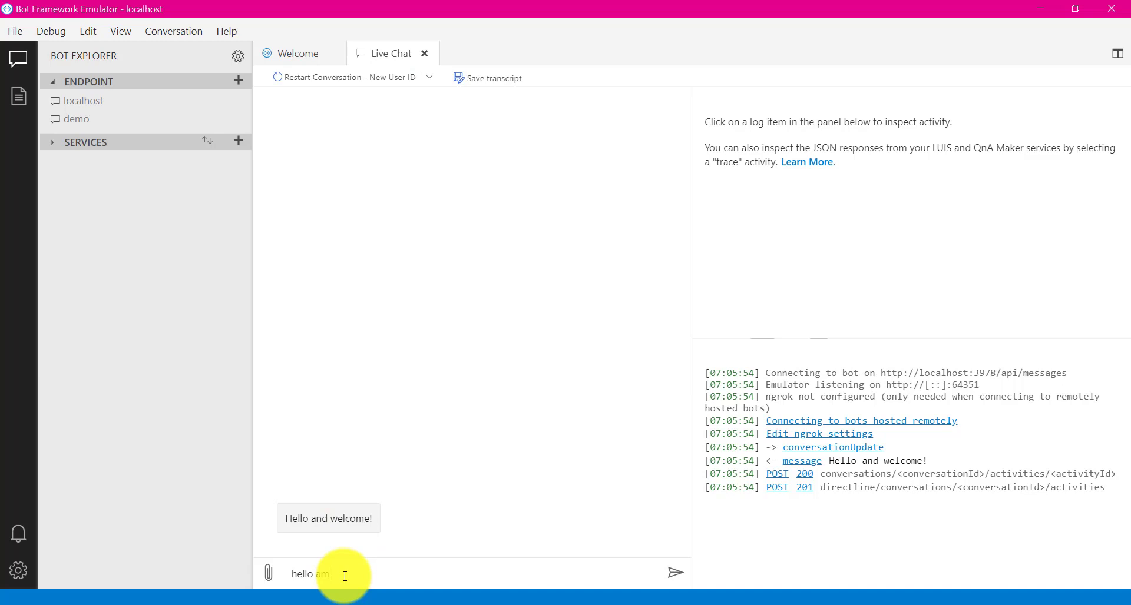
{"action": "type", "text": "new"}
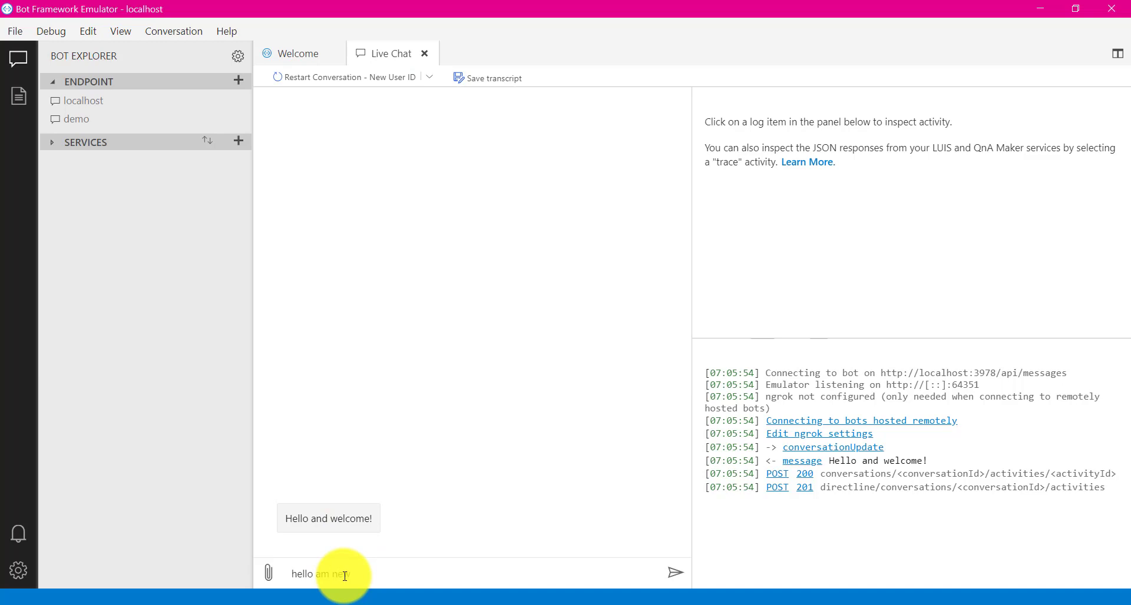